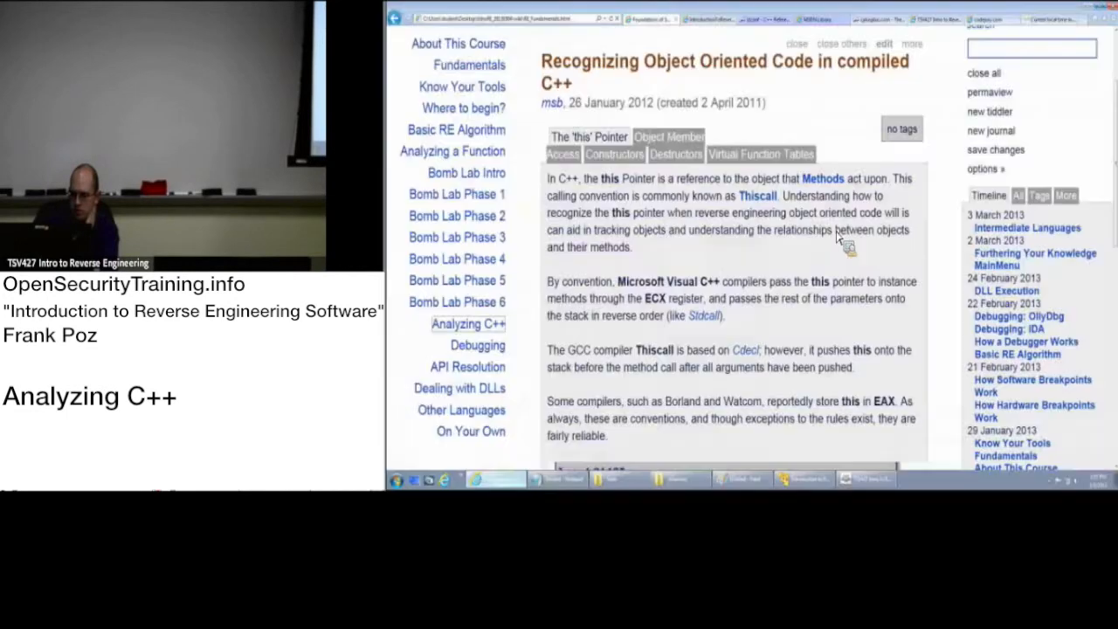
# Scroll down through the Recognizing Object Oriented Code tiddler to reach its section tabs.
pyautogui.scroll(-3)
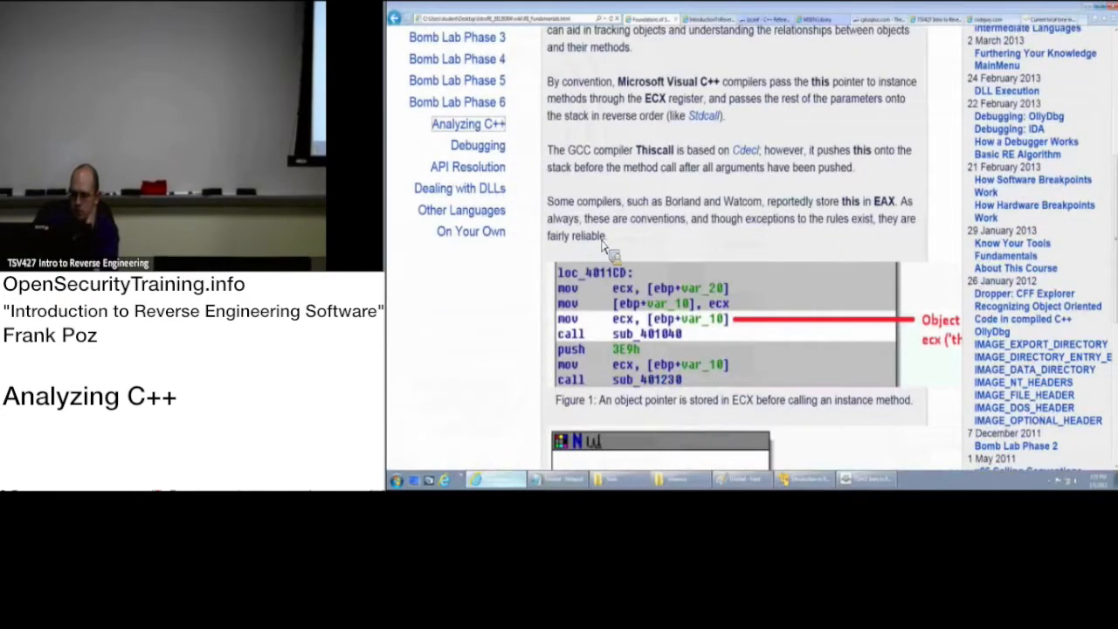
pyautogui.scroll(-3)
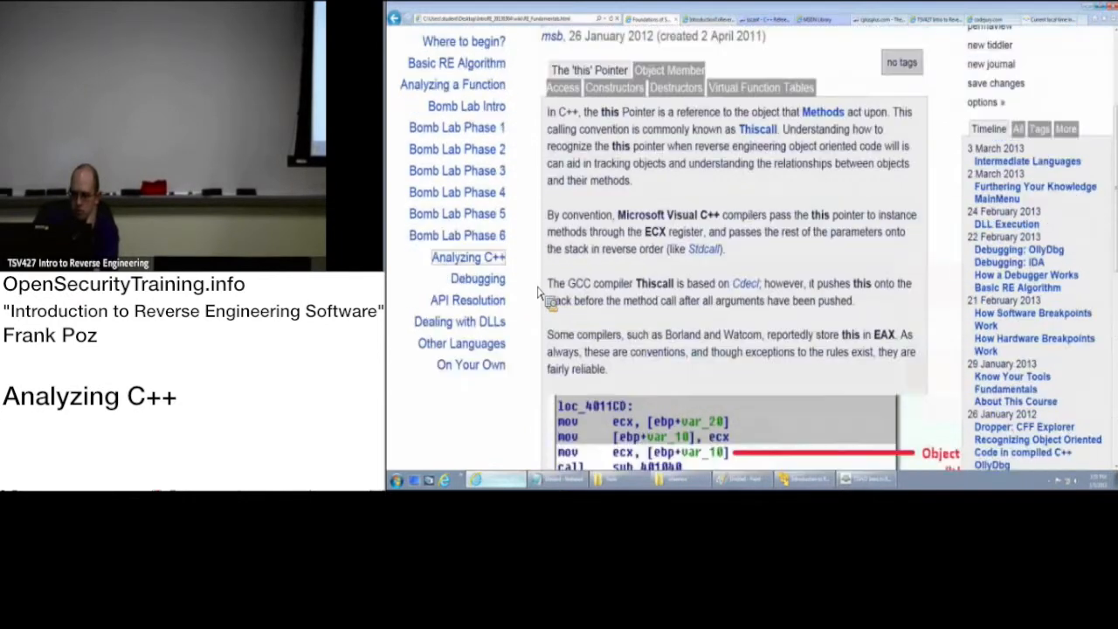
pyautogui.scroll(-3)
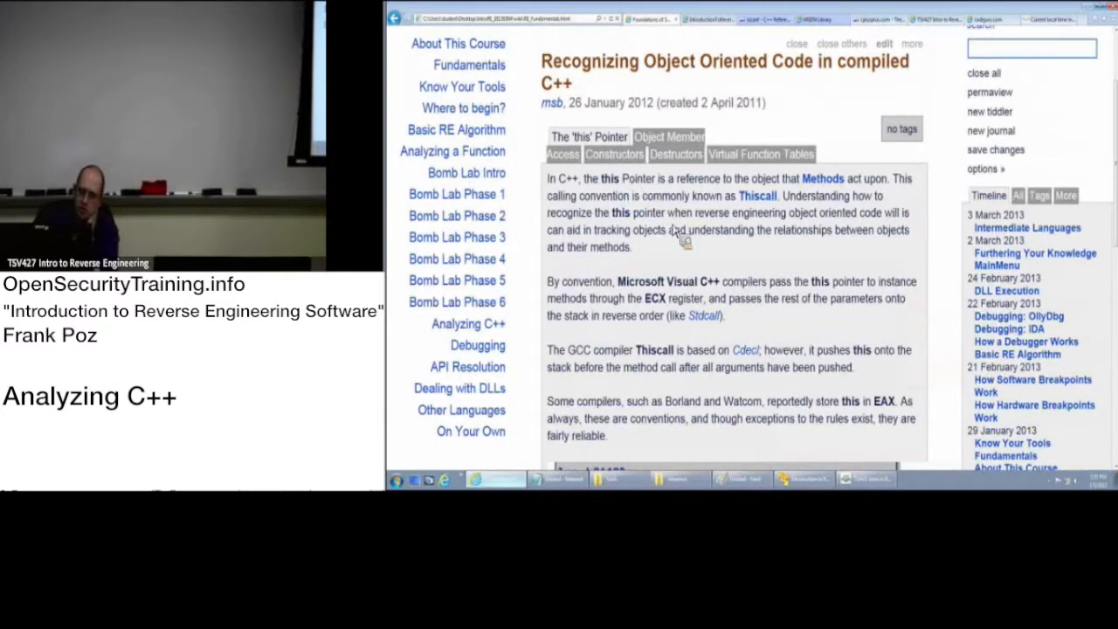
pyautogui.moveTo(661, 297)
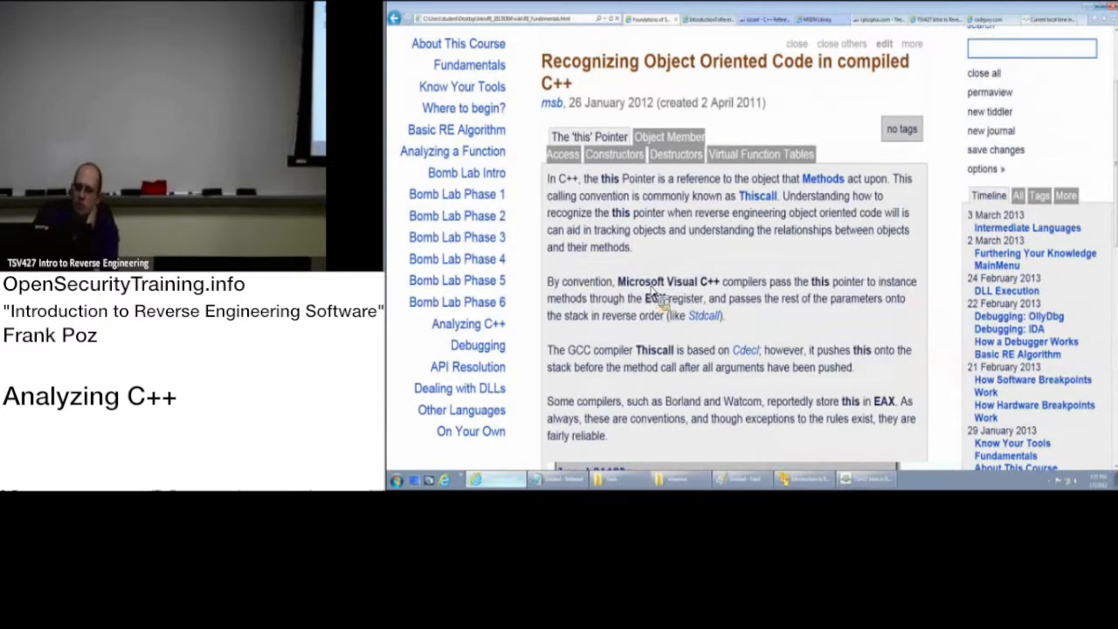
pyautogui.moveTo(720, 293)
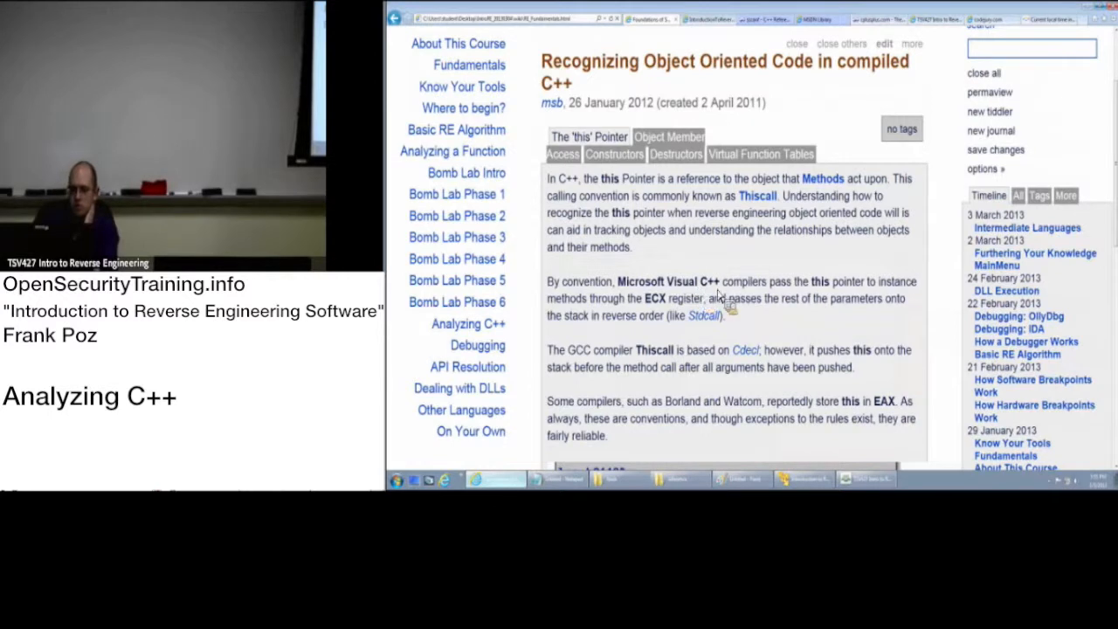
pyautogui.moveTo(800, 306)
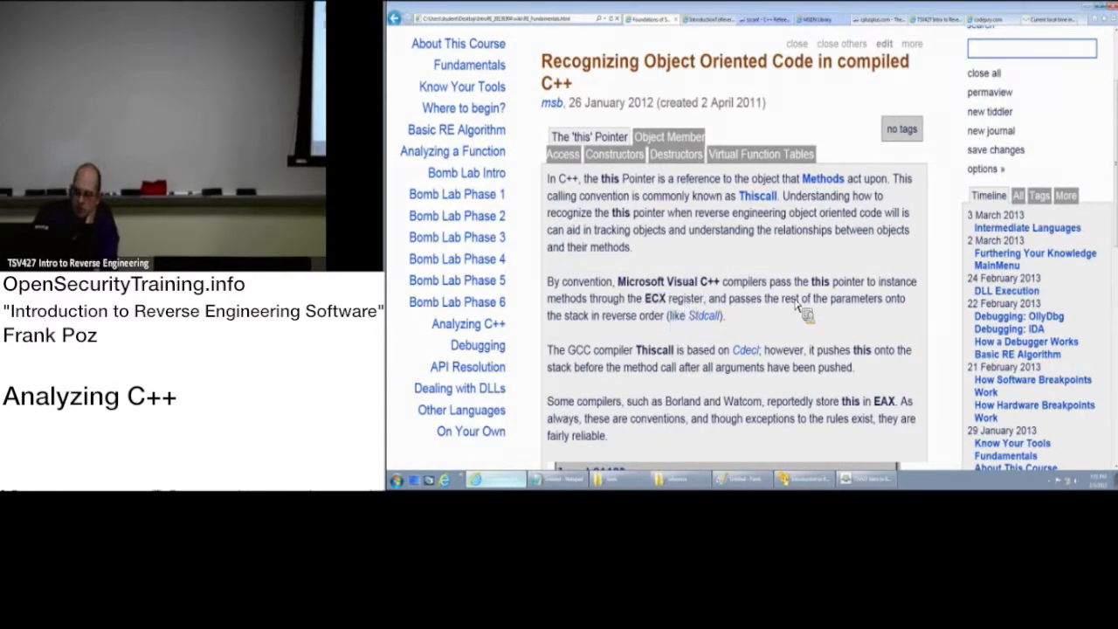
pyautogui.scroll(-3)
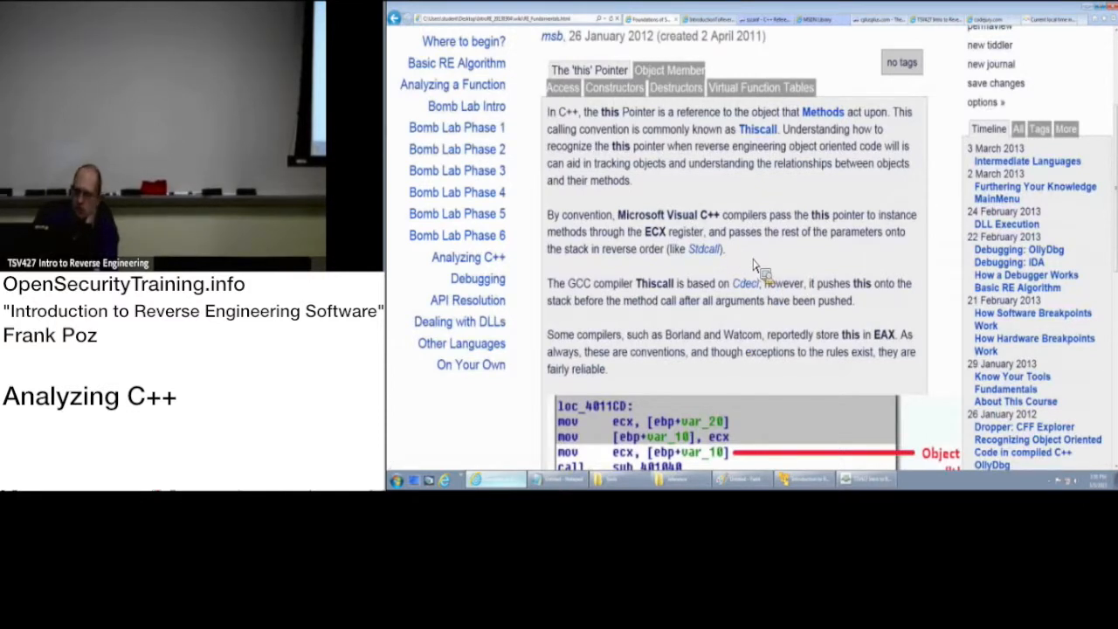
pyautogui.scroll(-3)
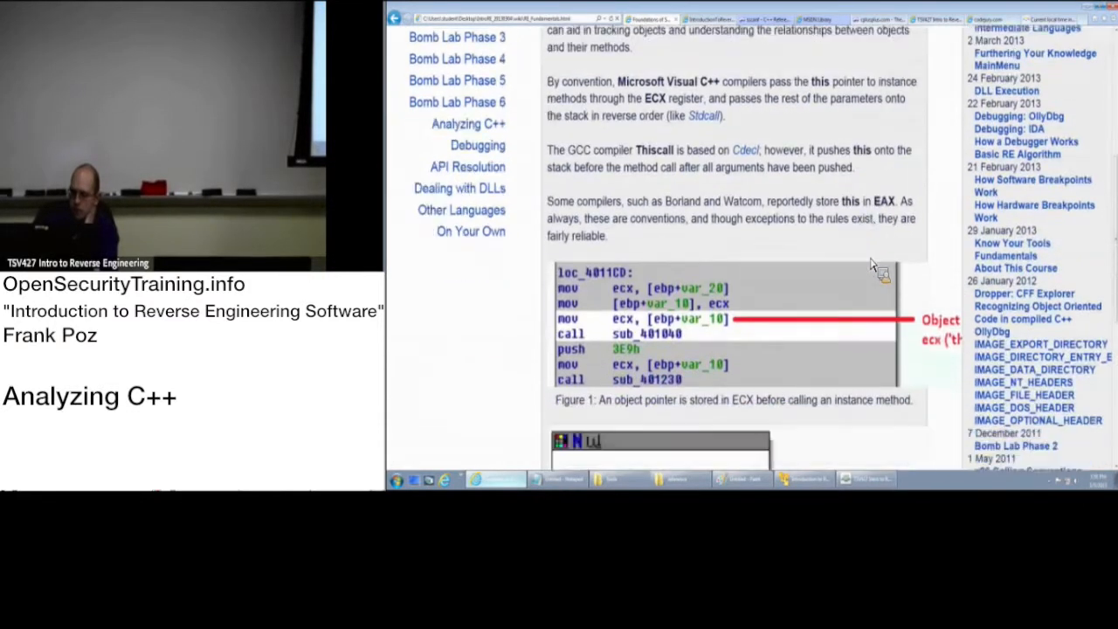
pyautogui.scroll(-3)
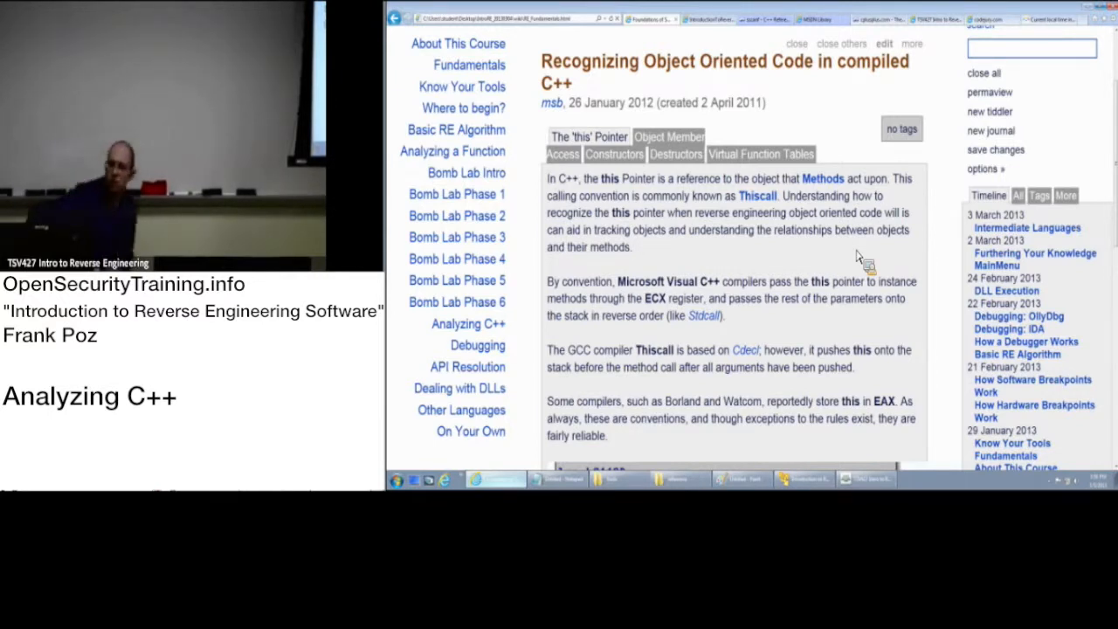
pyautogui.moveTo(821, 219)
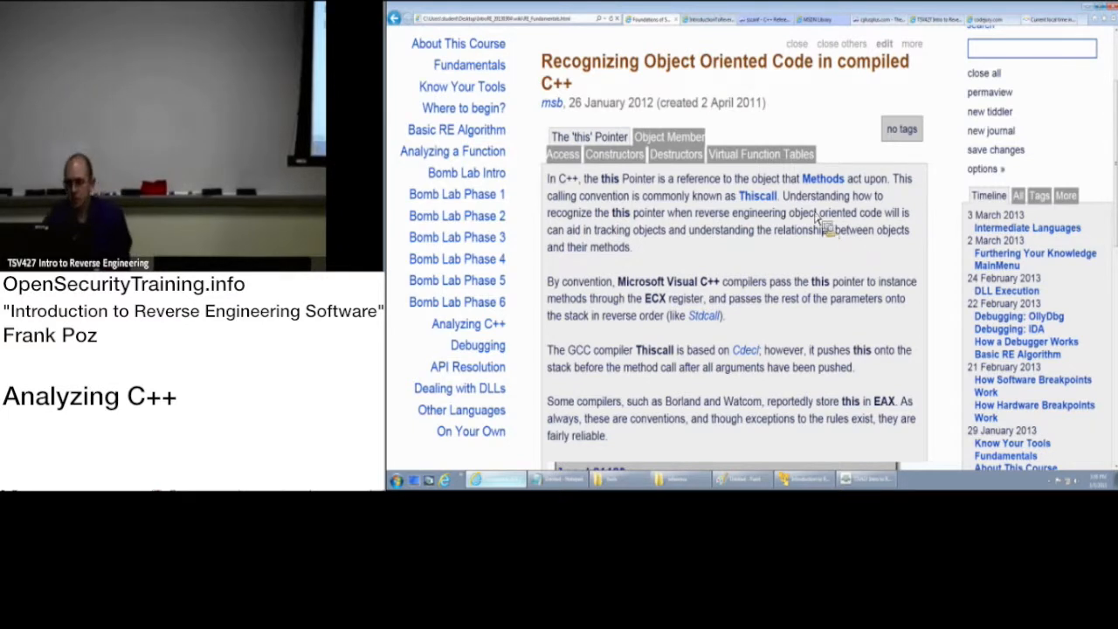
# Show the Virtual Function Tables section with the C++ Person base-class example.
pyautogui.click(761, 154)
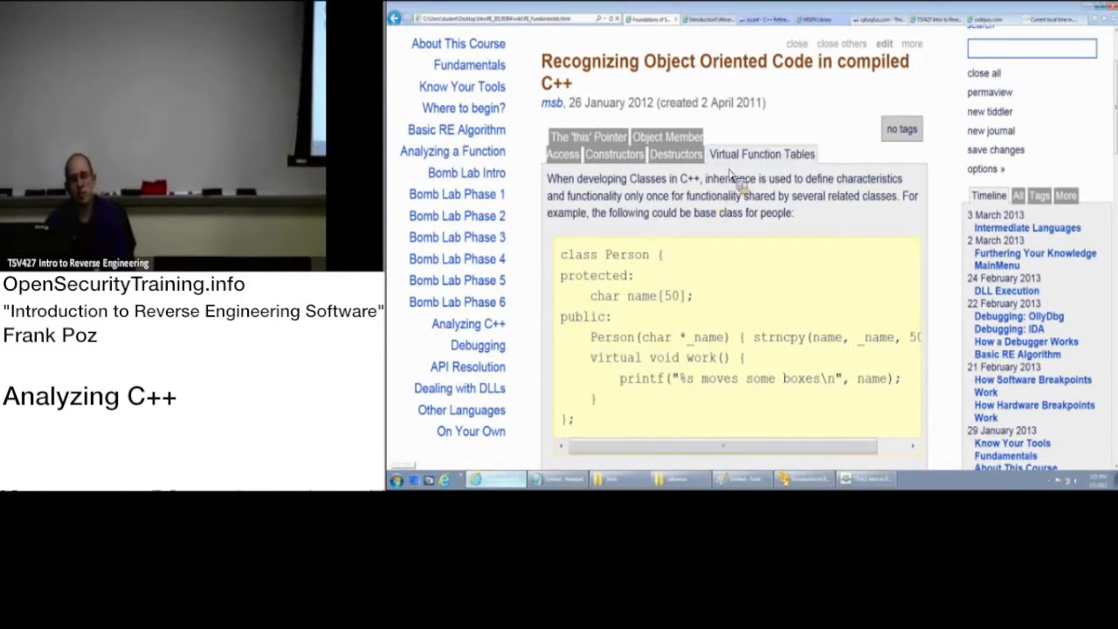
pyautogui.moveTo(738, 189)
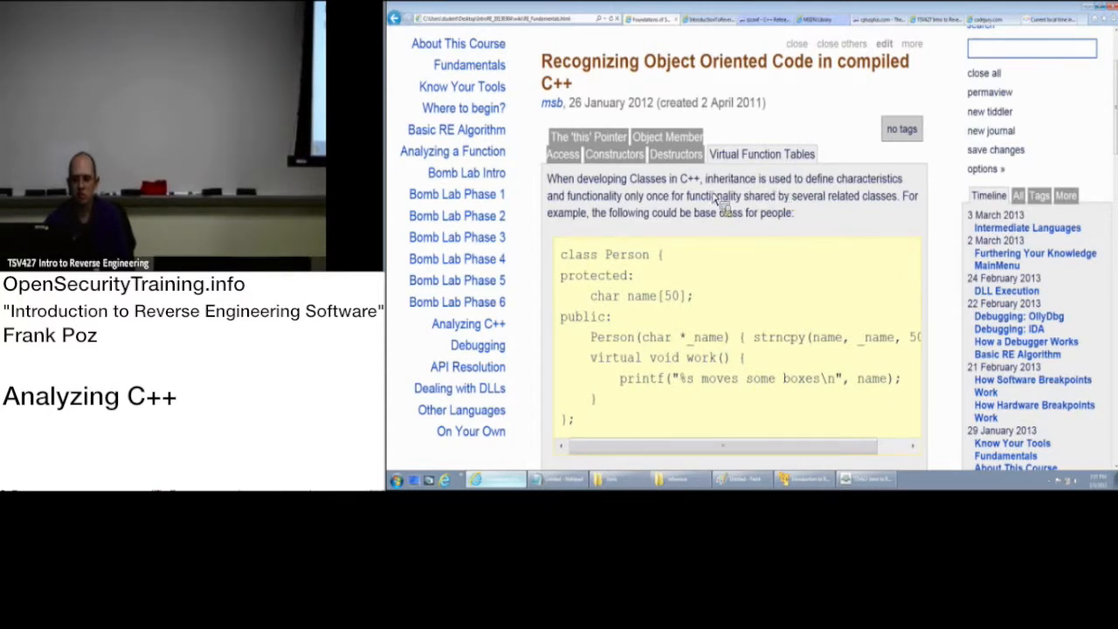
pyautogui.click(762, 153)
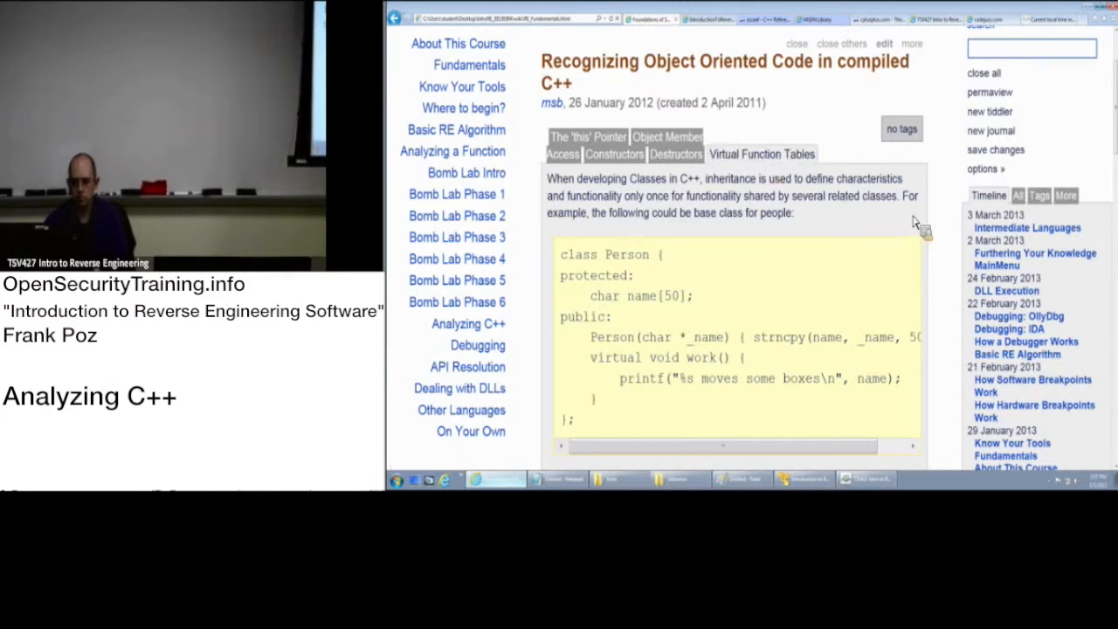
pyautogui.moveTo(948, 218)
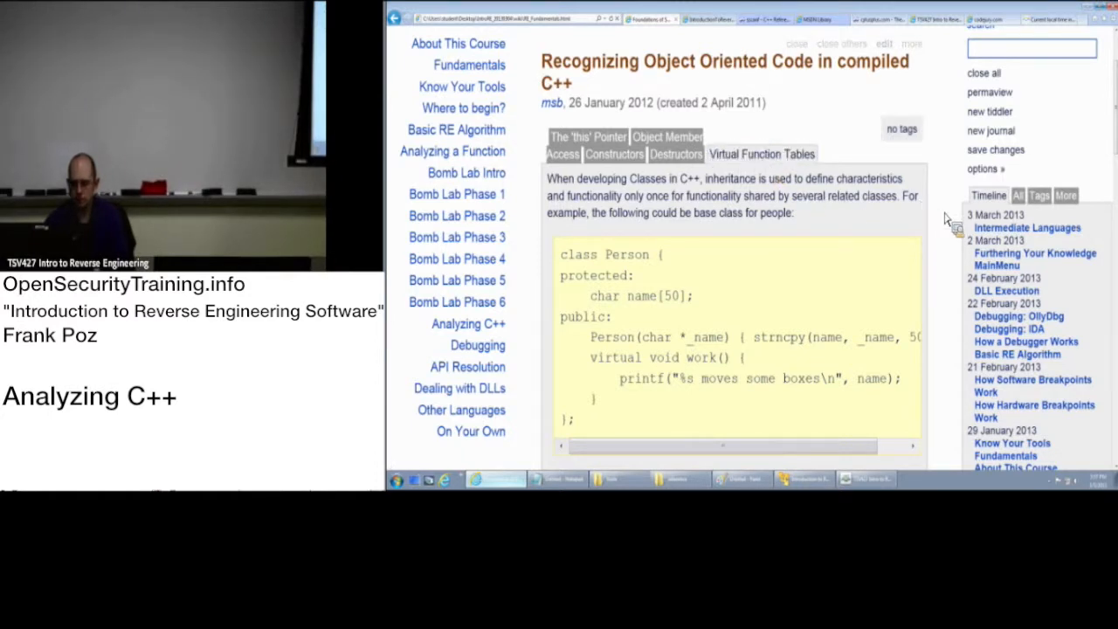
# Scroll the Virtual Function Tables section down to the object vtable pointer and function pointer table.
pyautogui.scroll(-3)
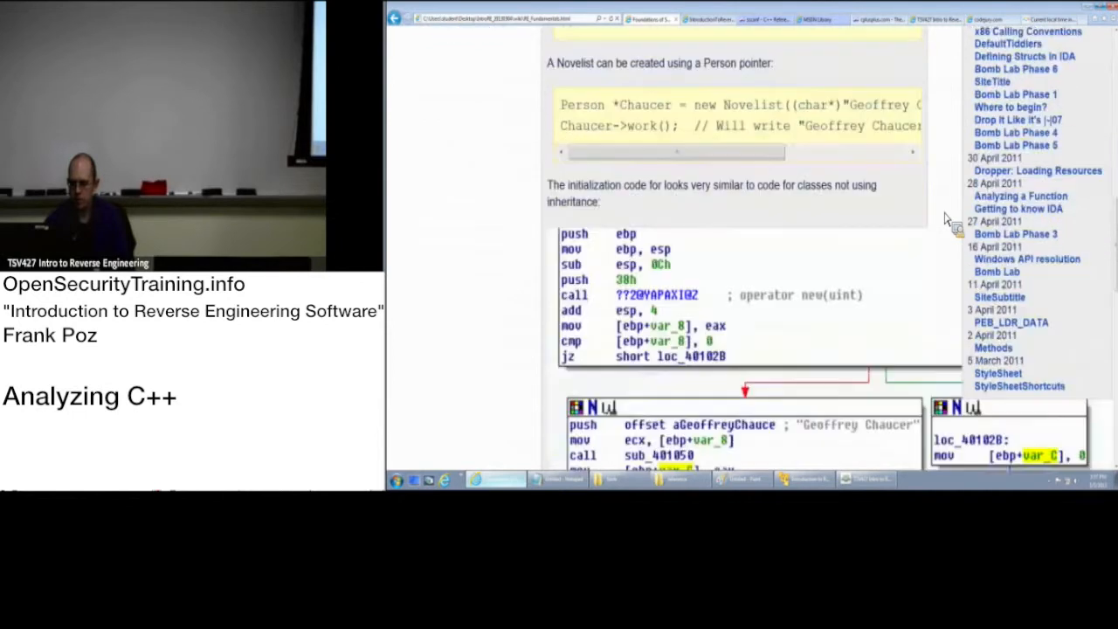
pyautogui.scroll(-3)
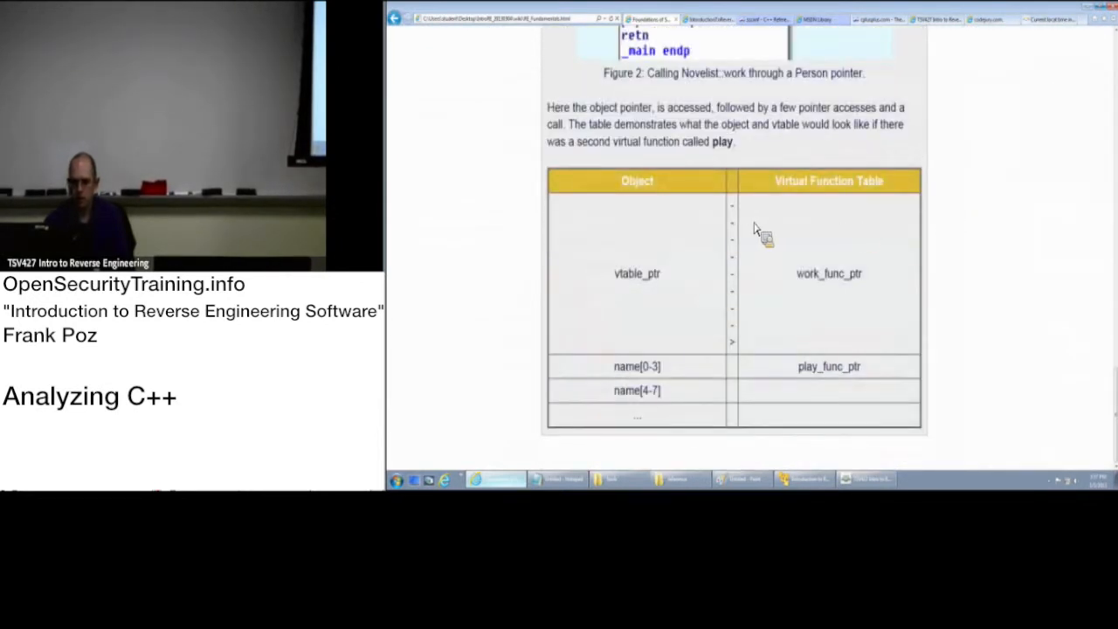
pyautogui.moveTo(699, 259)
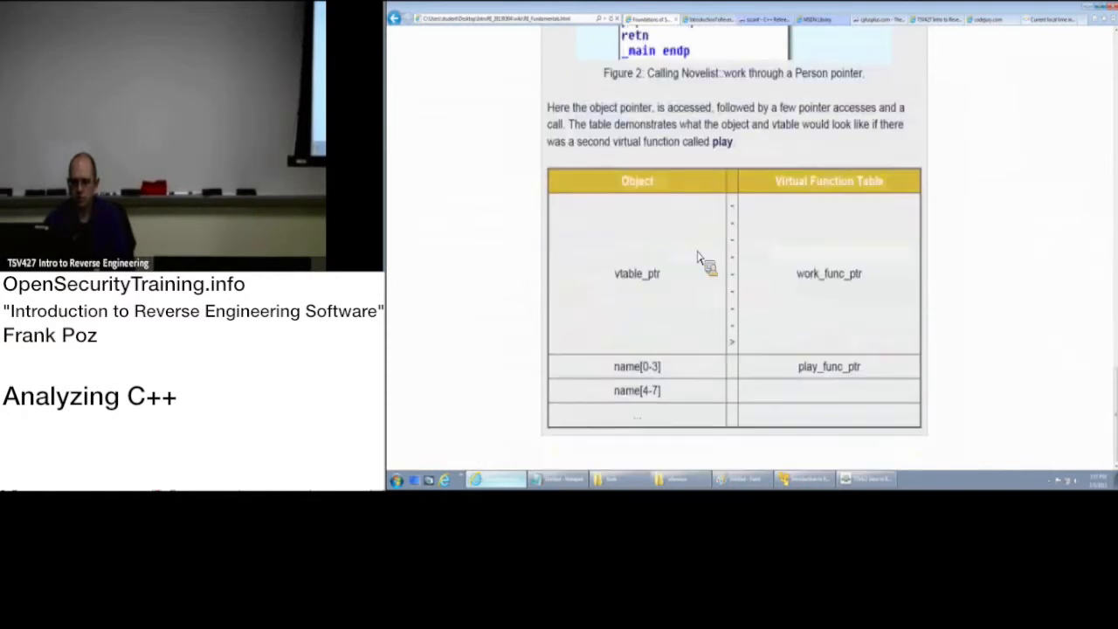
pyautogui.moveTo(668, 283)
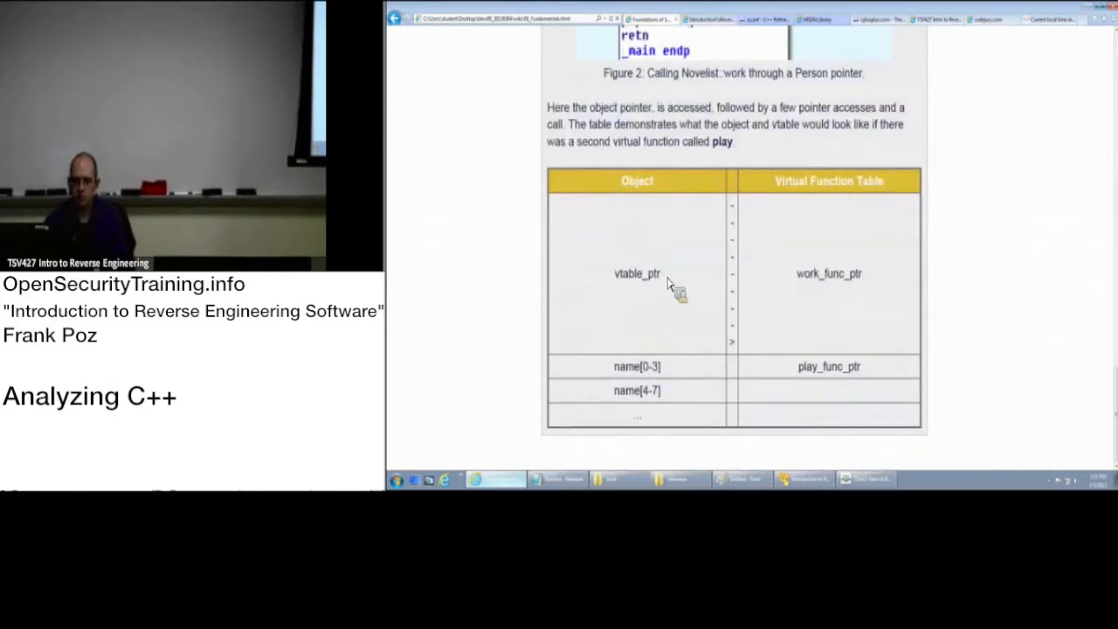
pyautogui.moveTo(830, 284)
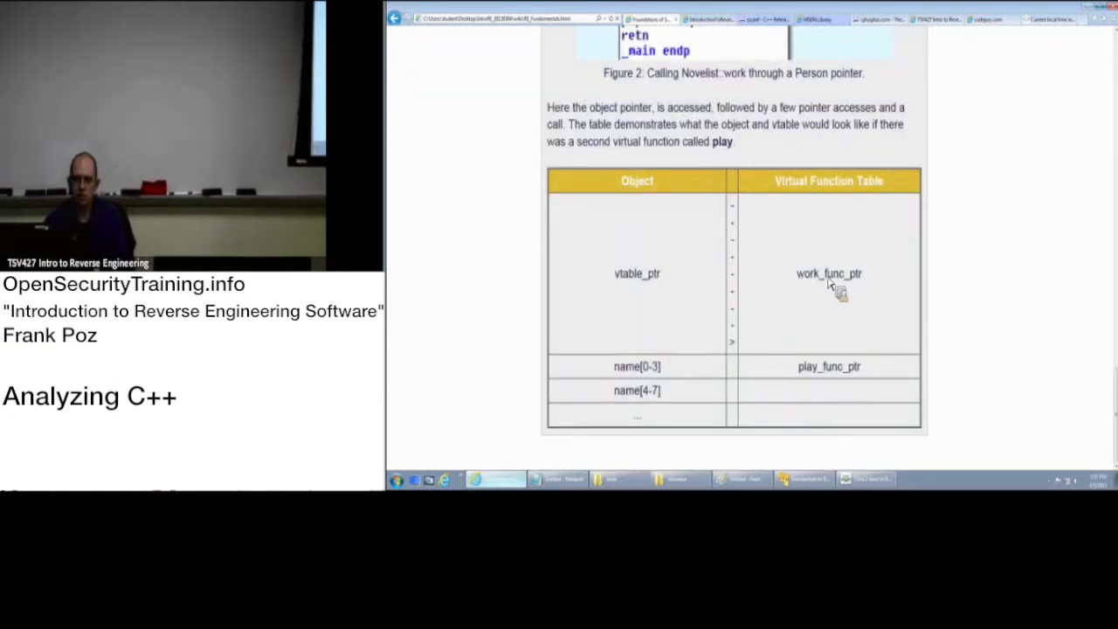
pyautogui.moveTo(865, 293)
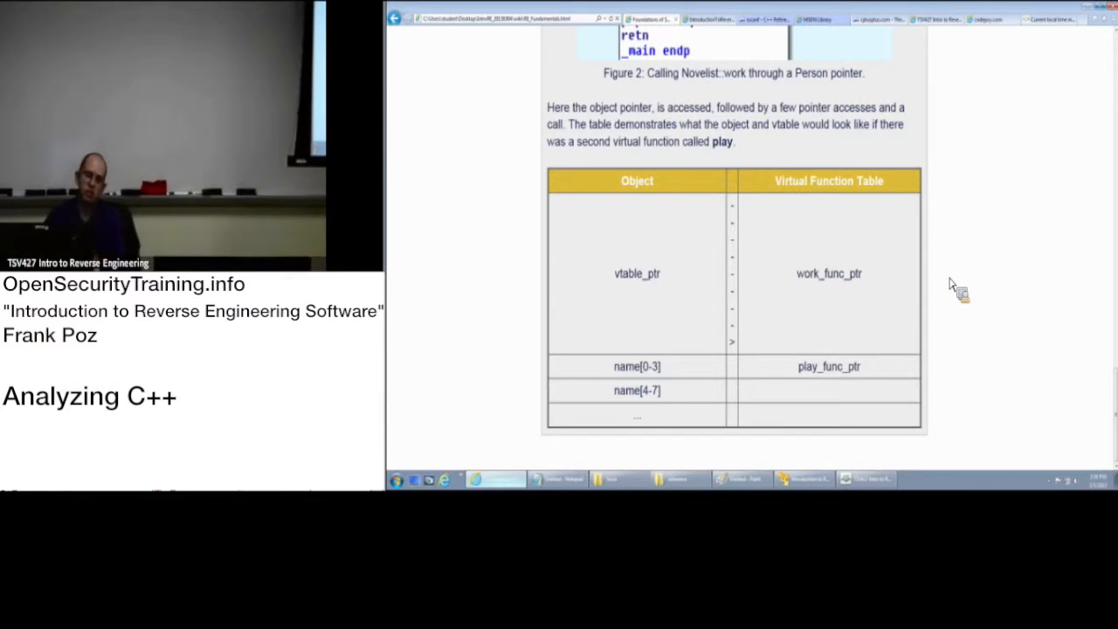
pyautogui.moveTo(954, 262)
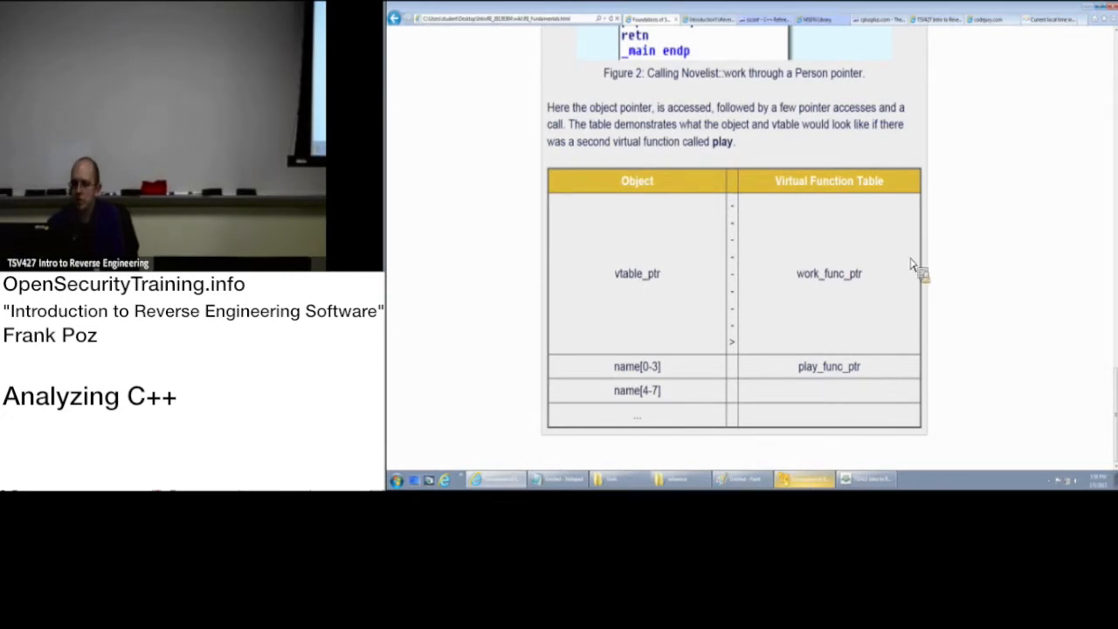
pyautogui.moveTo(860, 175)
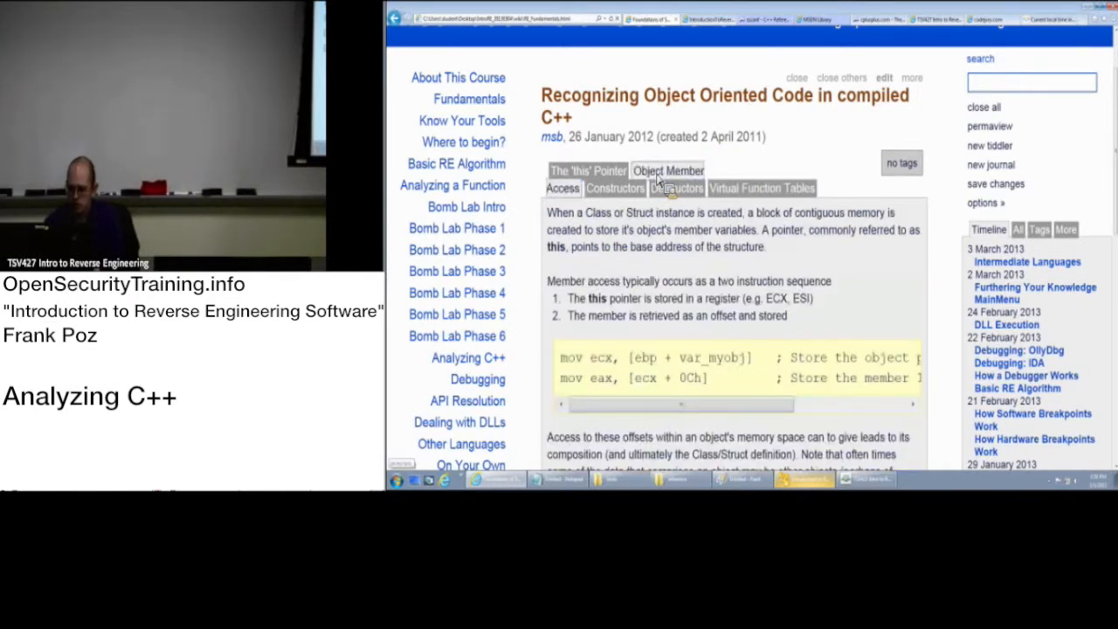
pyautogui.moveTo(664, 236)
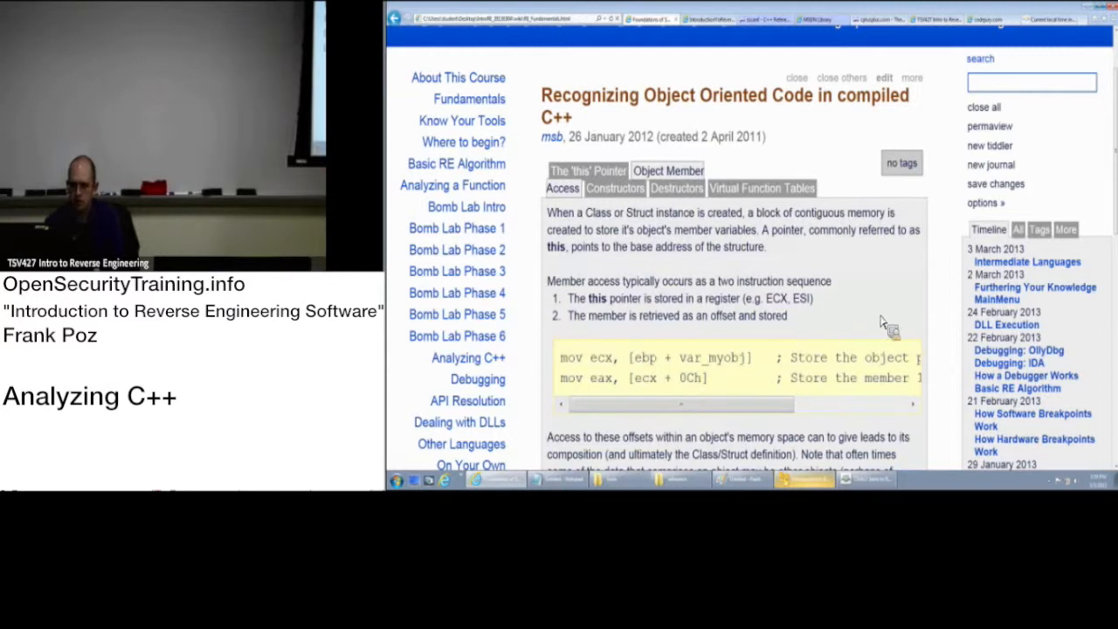
pyautogui.scroll(-3)
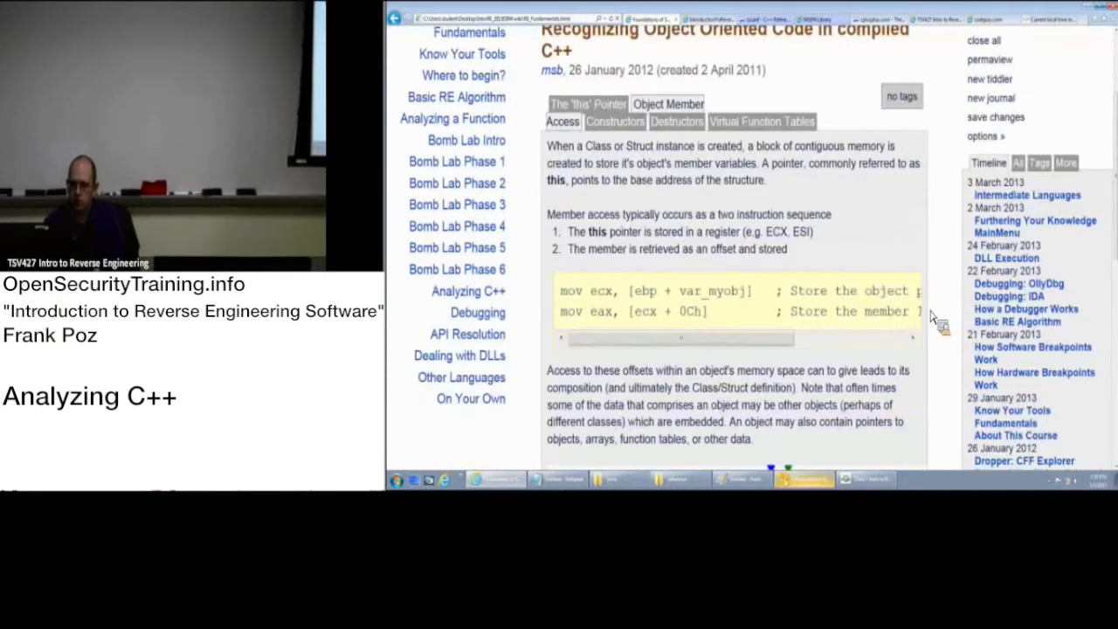
pyautogui.moveTo(685, 314)
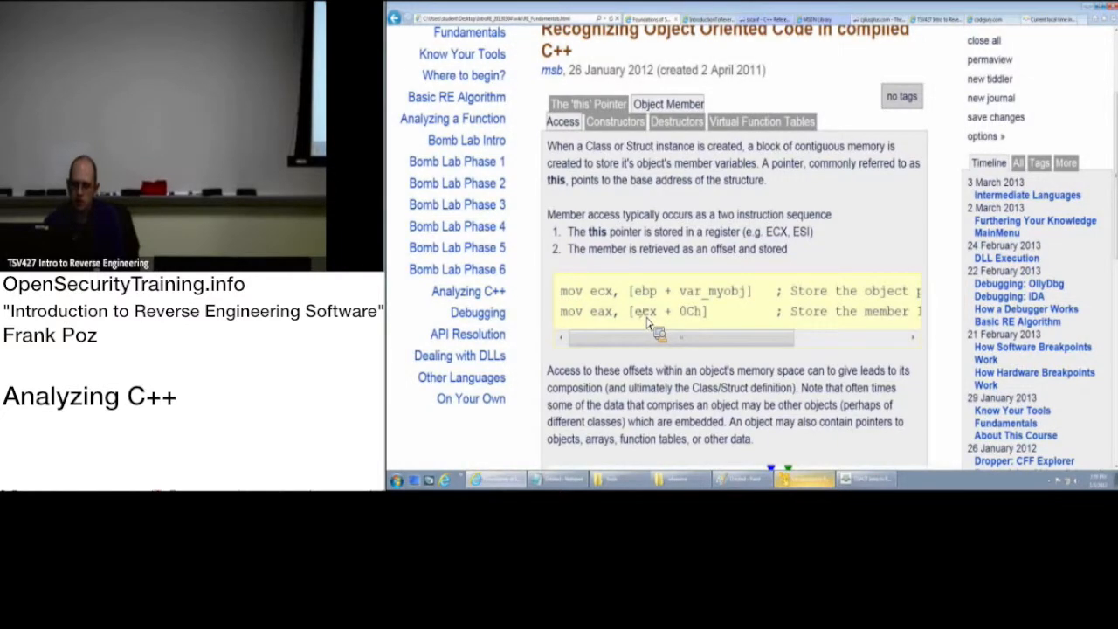
pyautogui.moveTo(752, 301)
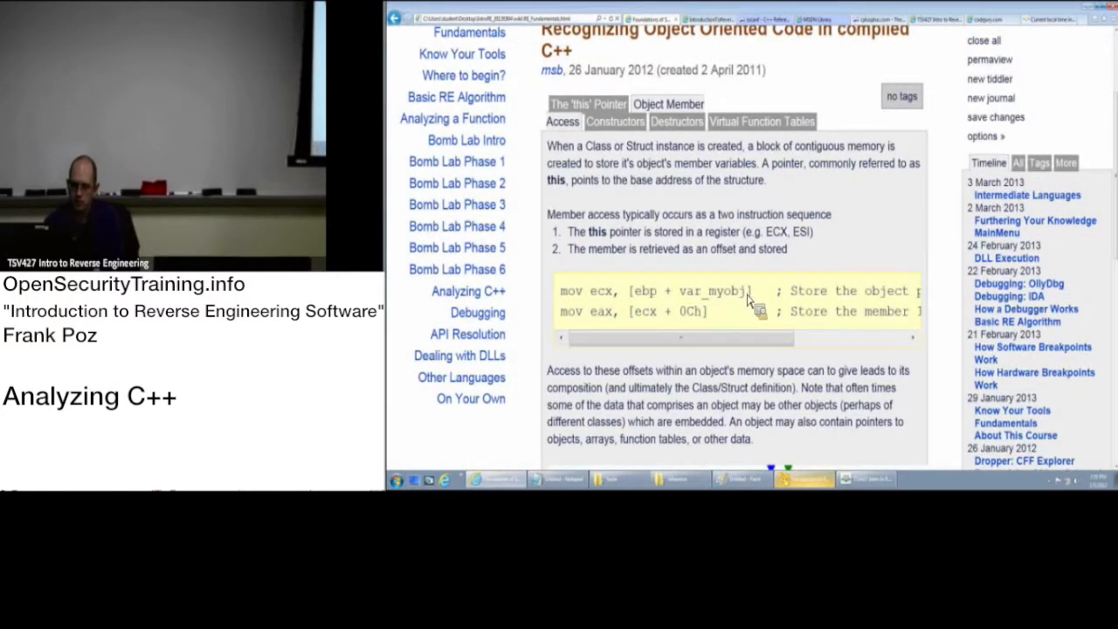
pyautogui.doubleClick(646, 311)
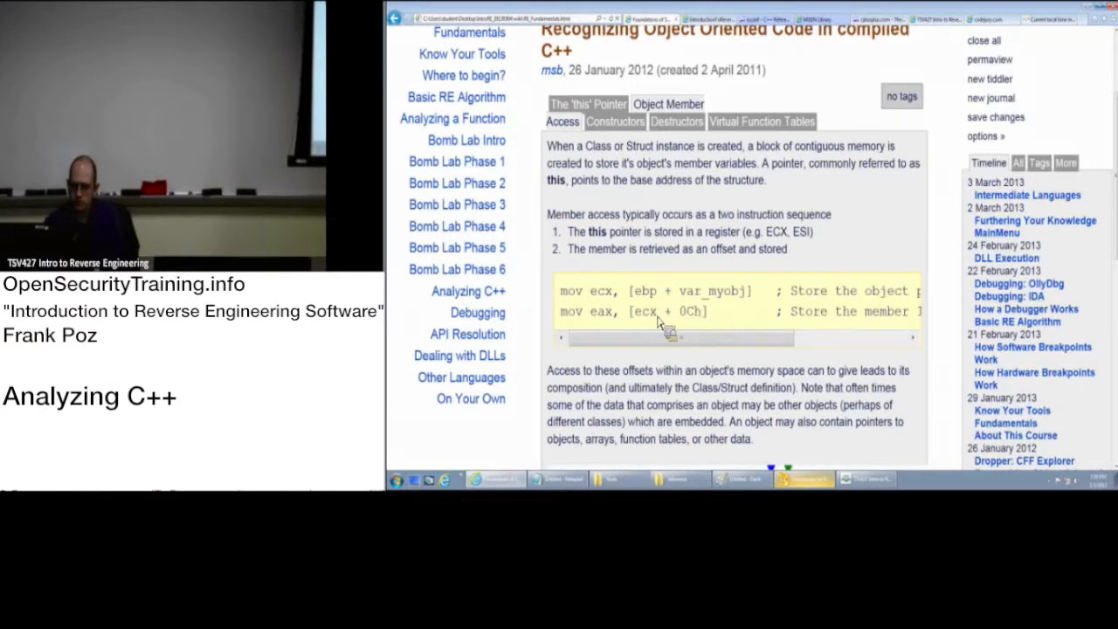
pyautogui.moveTo(835, 360)
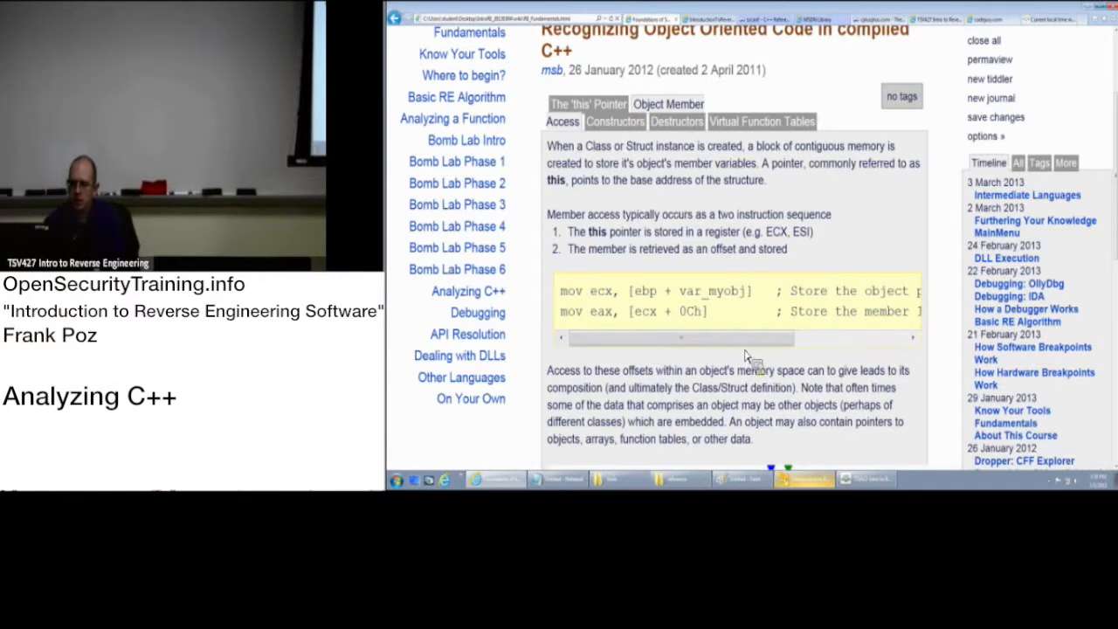
pyautogui.moveTo(685, 330)
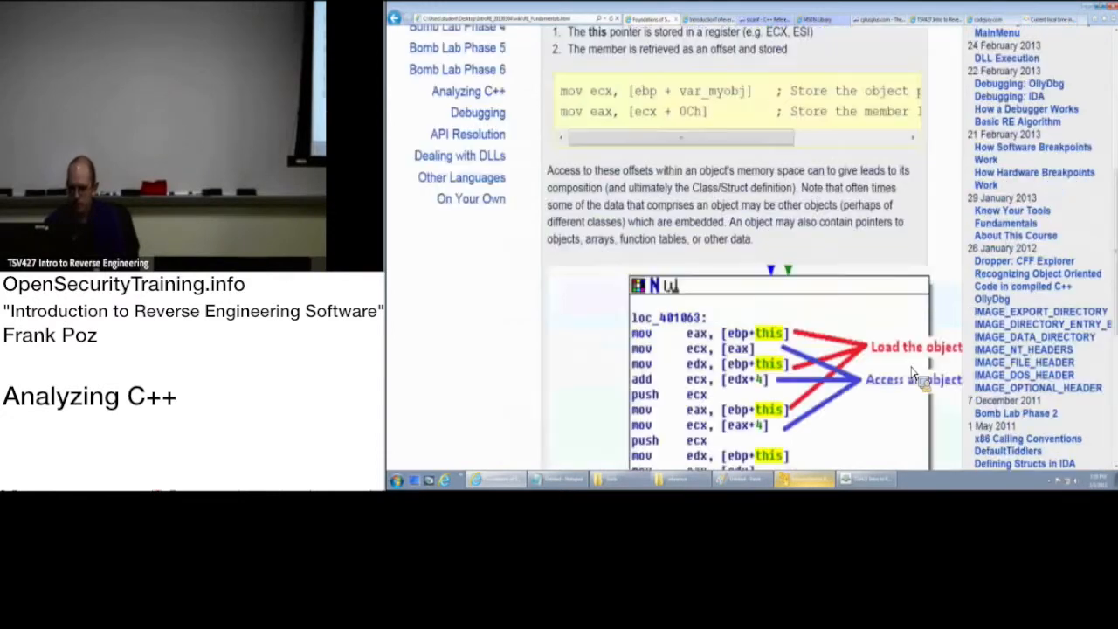
pyautogui.click(678, 256)
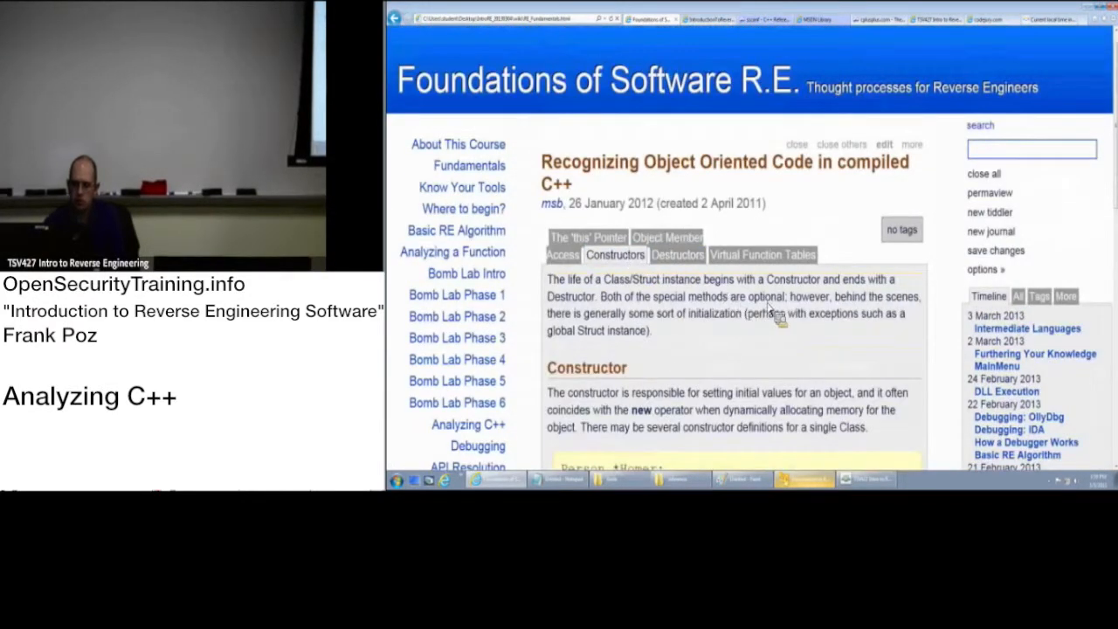
# Flip between the Constructors and Destructors sections of the article and read through them.
pyautogui.scroll(-3)
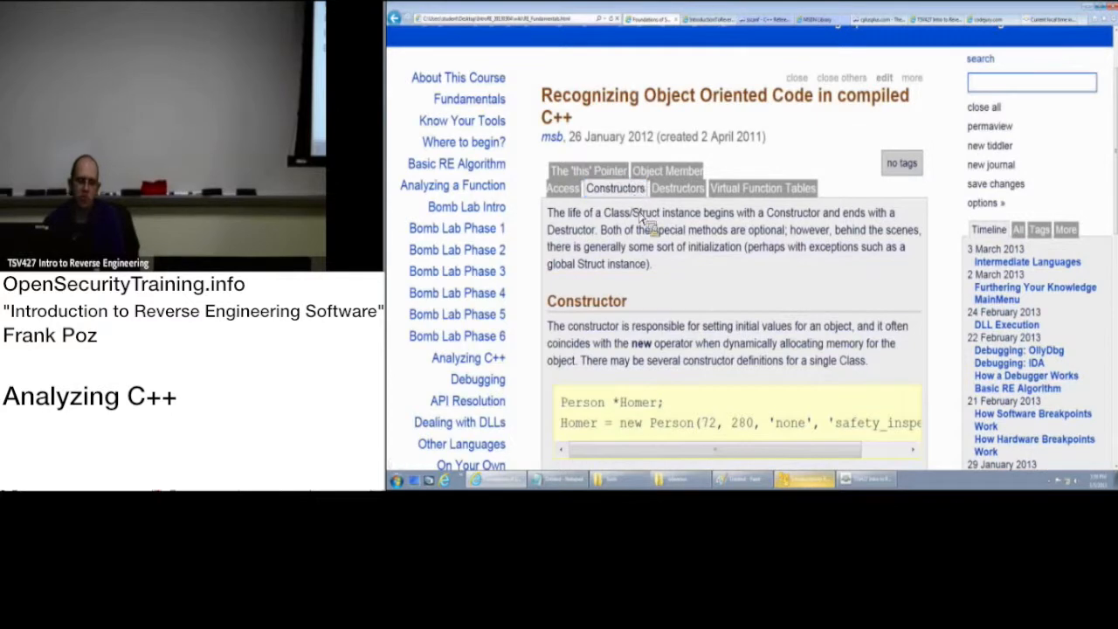
pyautogui.click(678, 188)
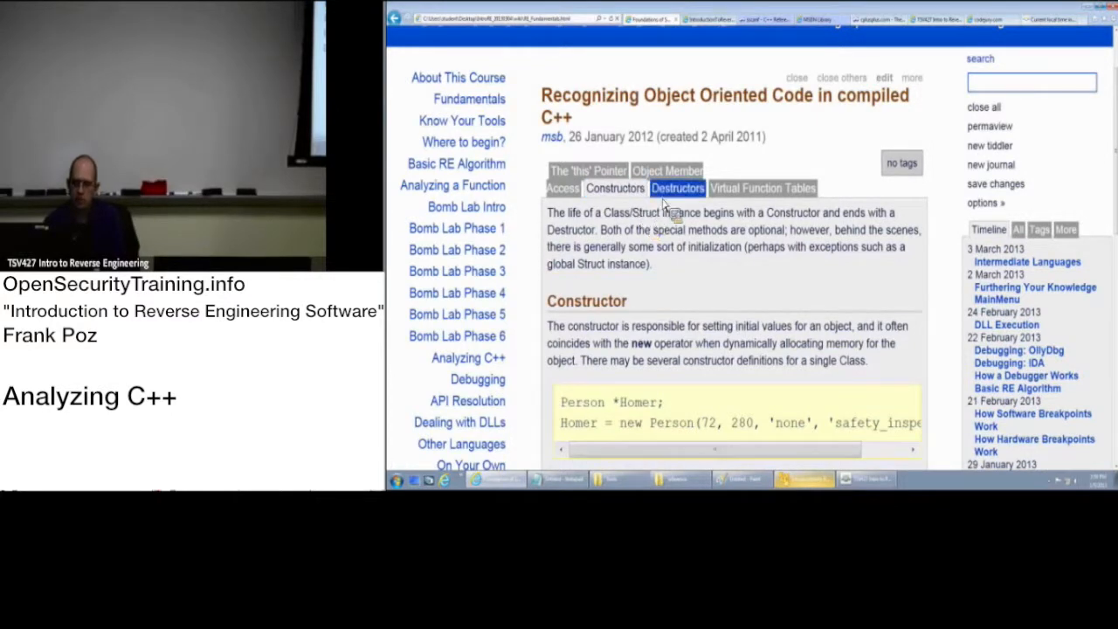
pyautogui.click(678, 188)
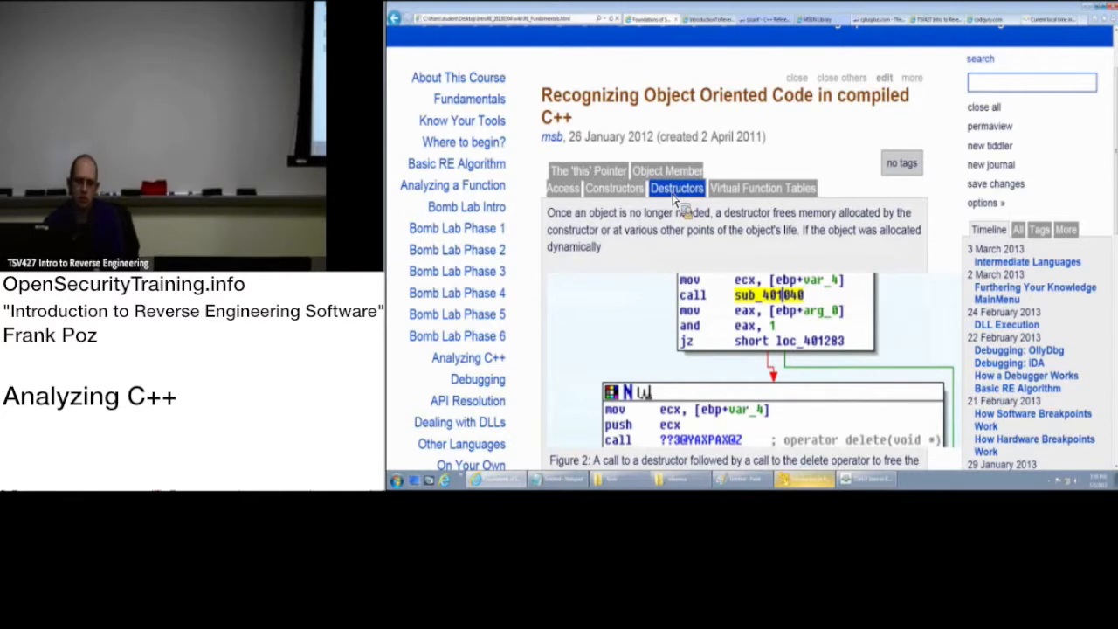
pyautogui.click(615, 189)
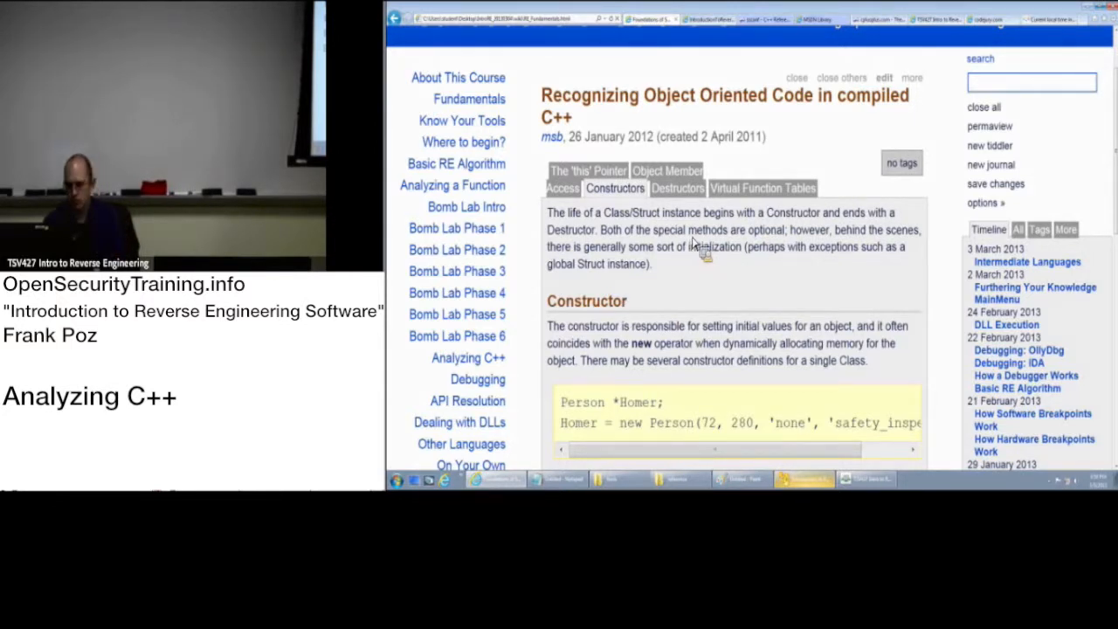
pyautogui.scroll(-3)
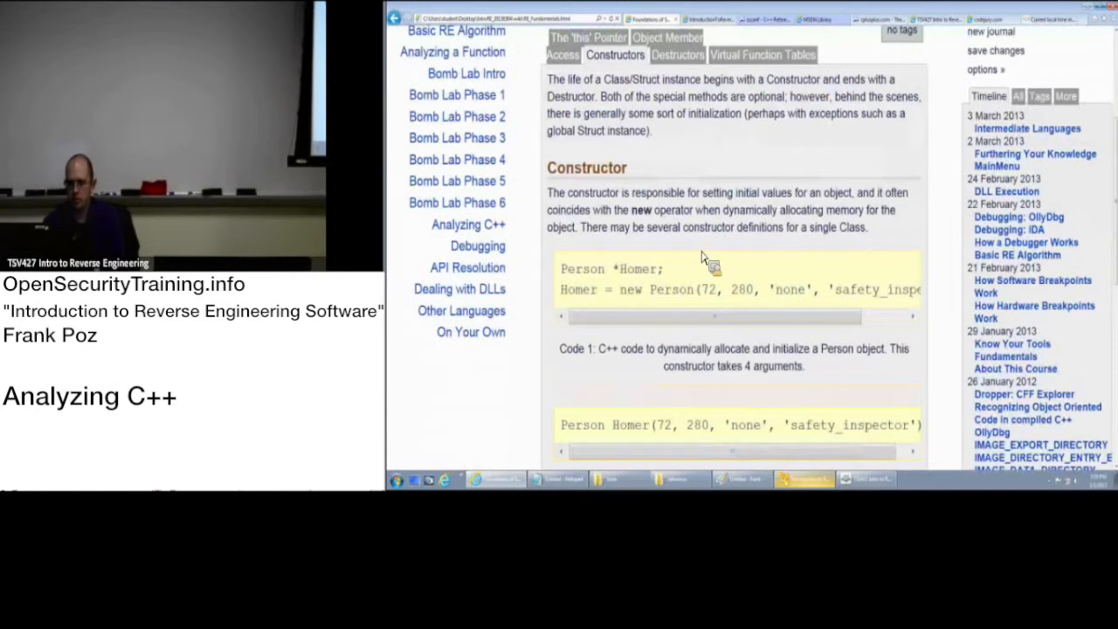
pyautogui.moveTo(638, 210)
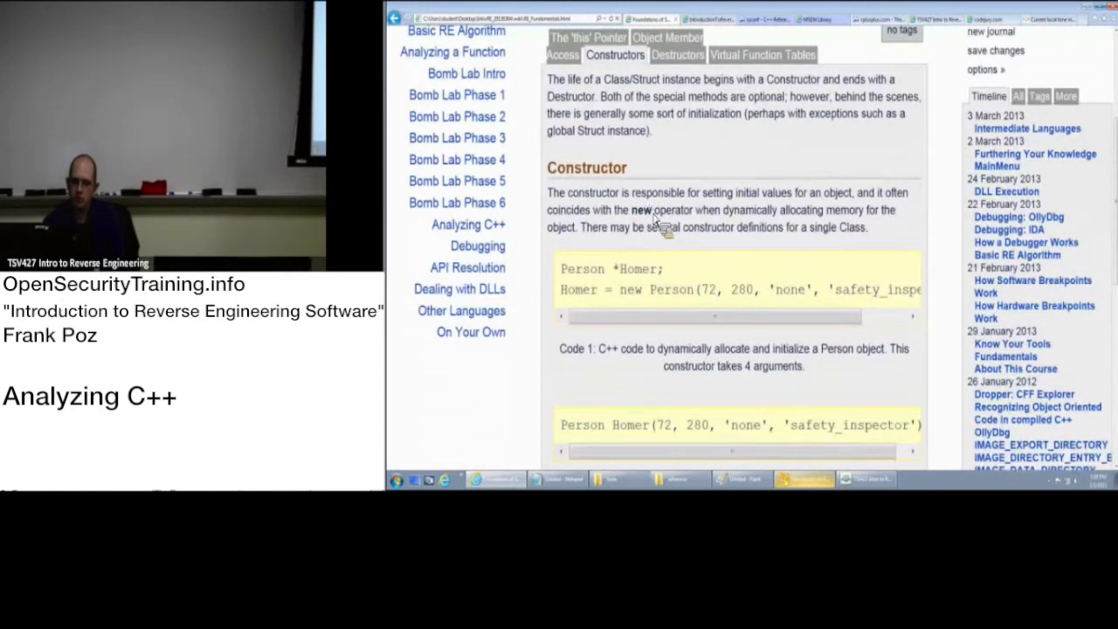
pyautogui.scroll(-3)
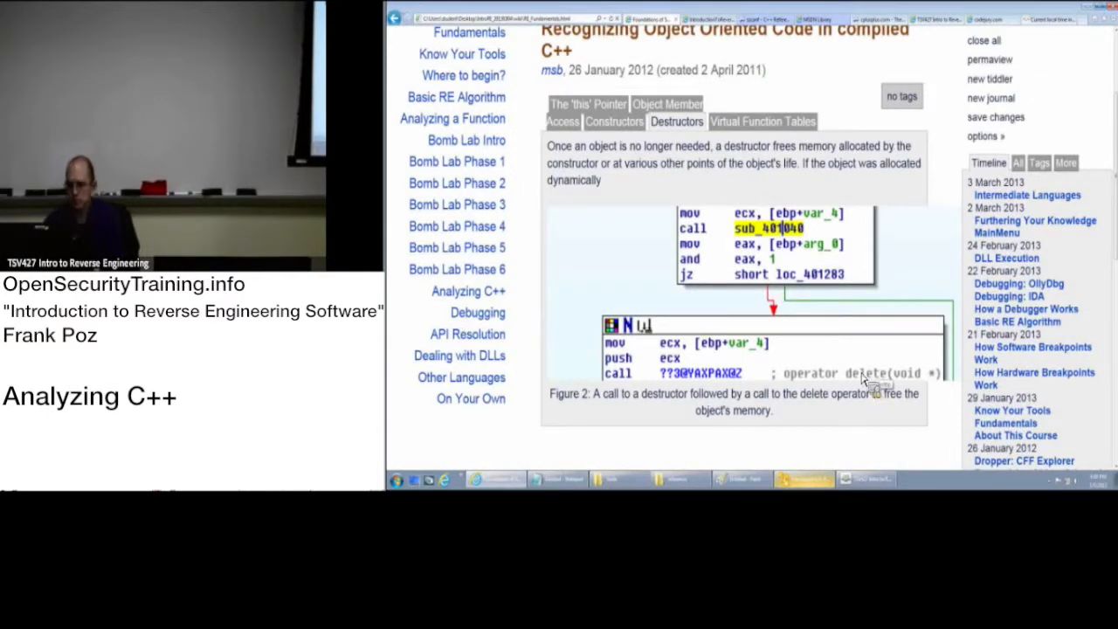
# Switch from TiddlyWiki to the virtual machine desktop with the samples folder.
pyautogui.click(762, 121)
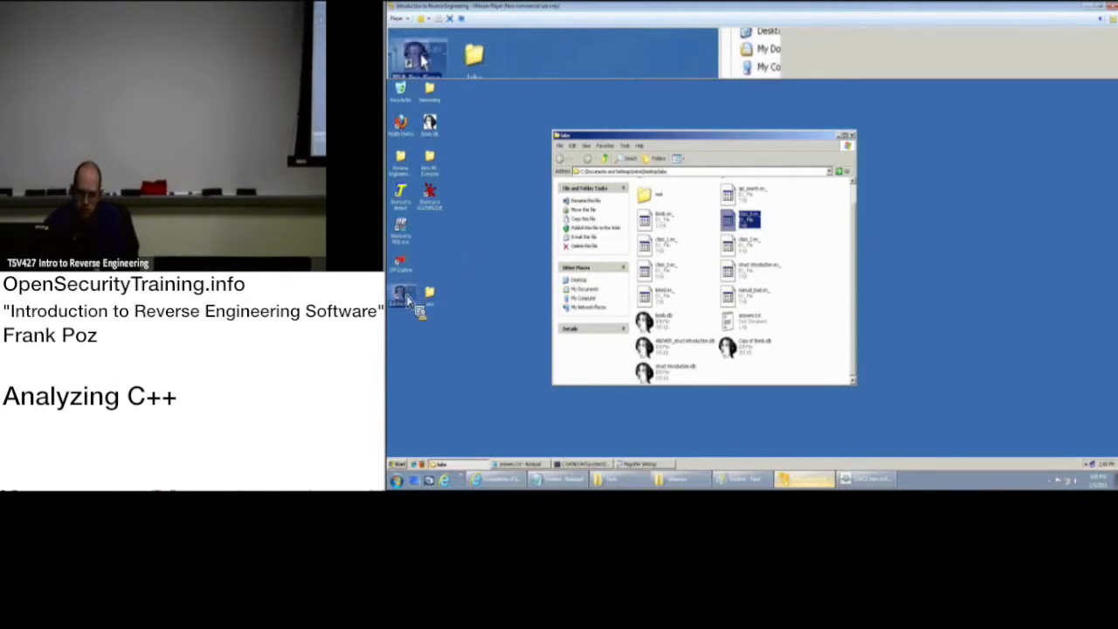
# Launch IDA from the desktop shortcut and load the class sample executable for disassembly.
pyautogui.doubleClick(748, 219)
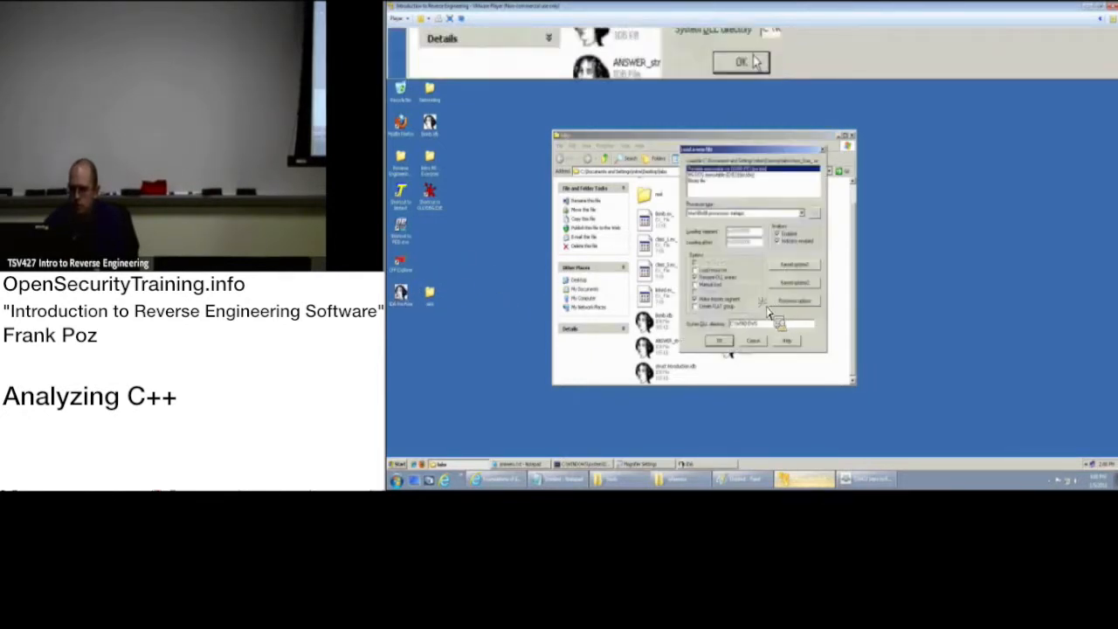
pyautogui.click(718, 341)
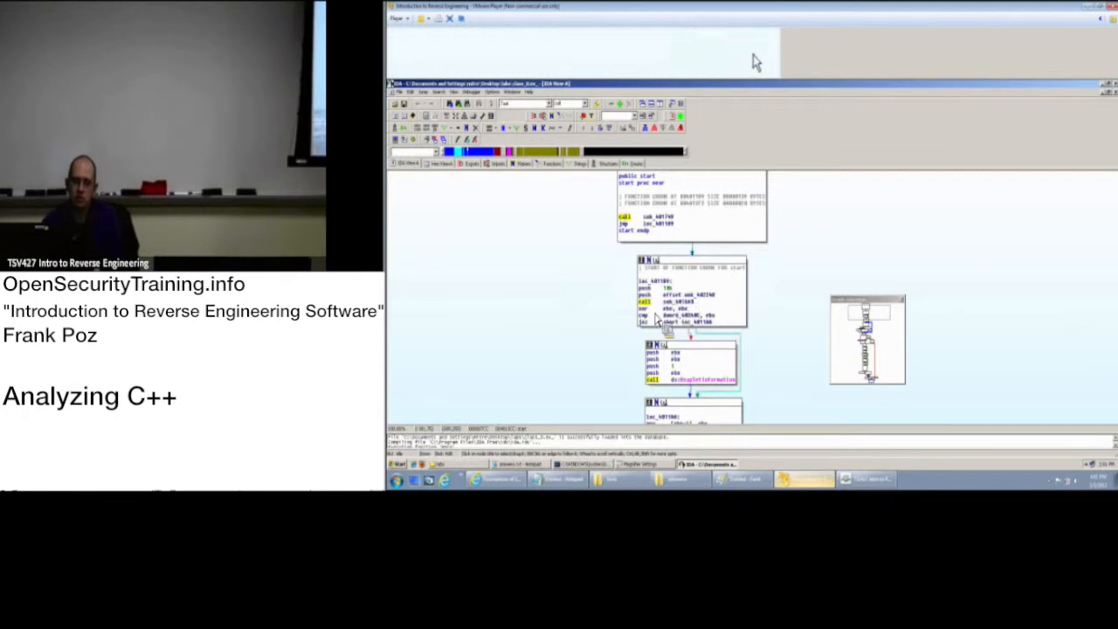
pyautogui.moveTo(619, 304)
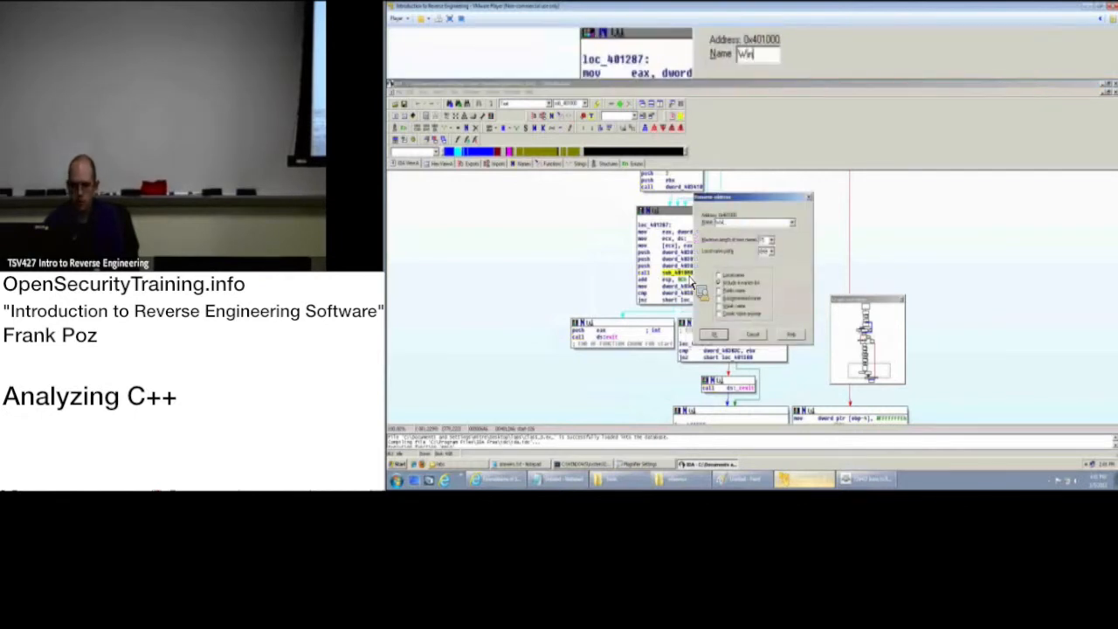
# Confirm the new name for the function sub_401000 in the Rename address dialog.
pyautogui.click(713, 334)
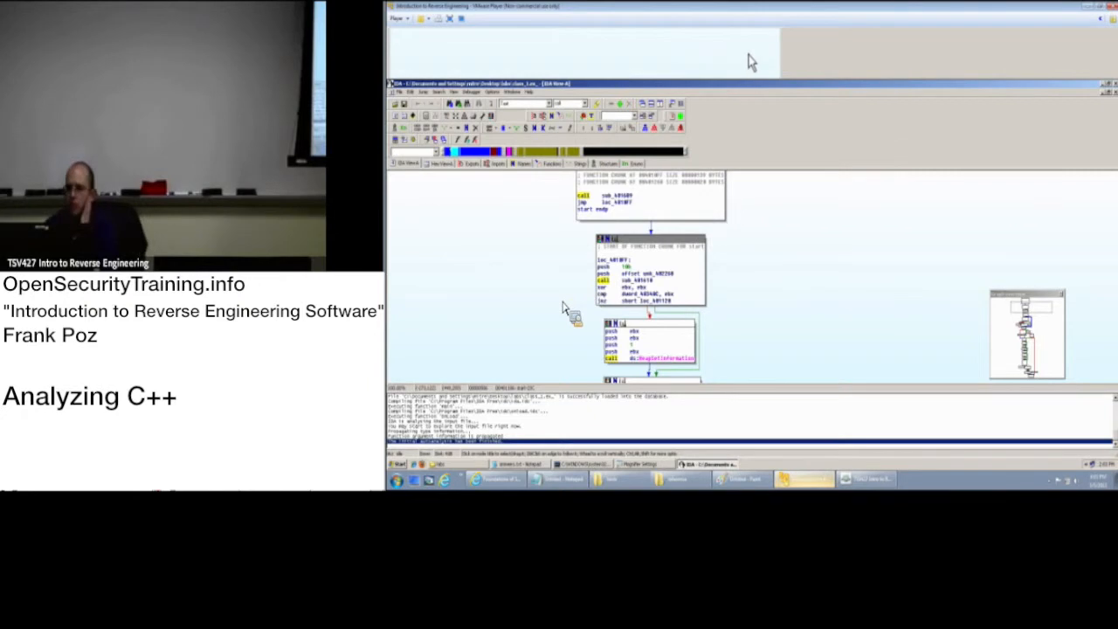
pyautogui.moveTo(550, 272)
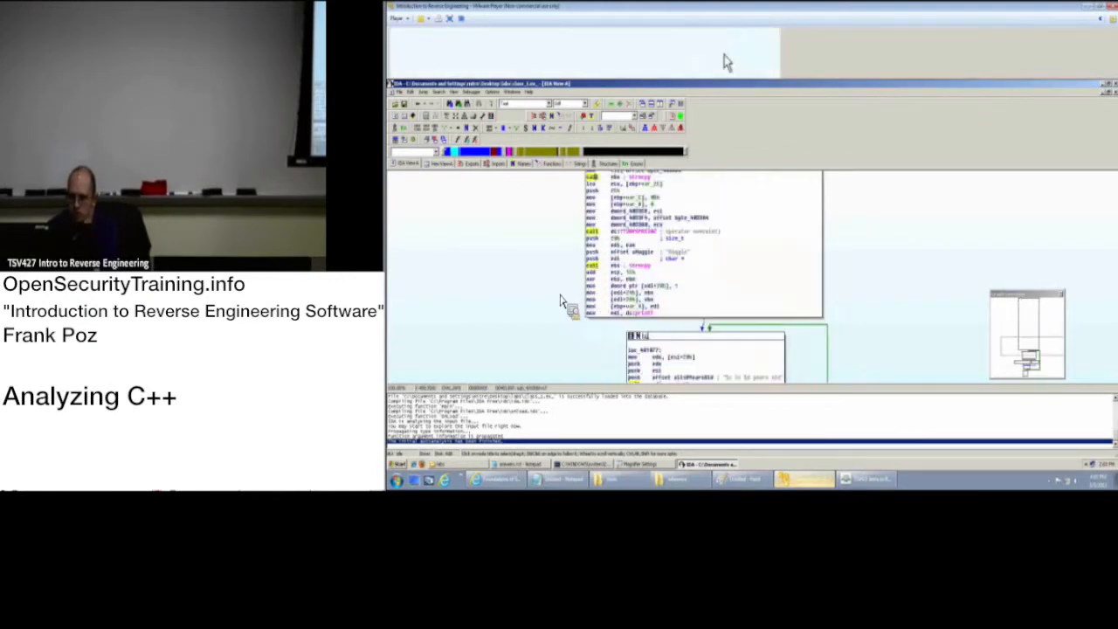
# Scroll the graph down to the blocks with string references and calls.
pyautogui.scroll(-3)
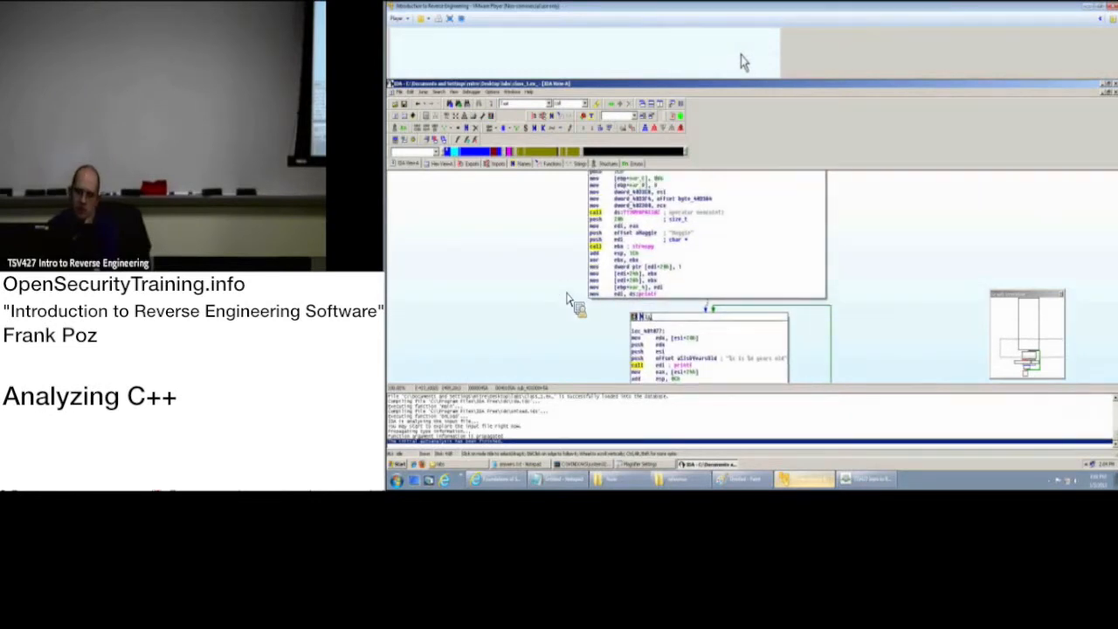
pyautogui.moveTo(577, 290)
pyautogui.write('vftab')
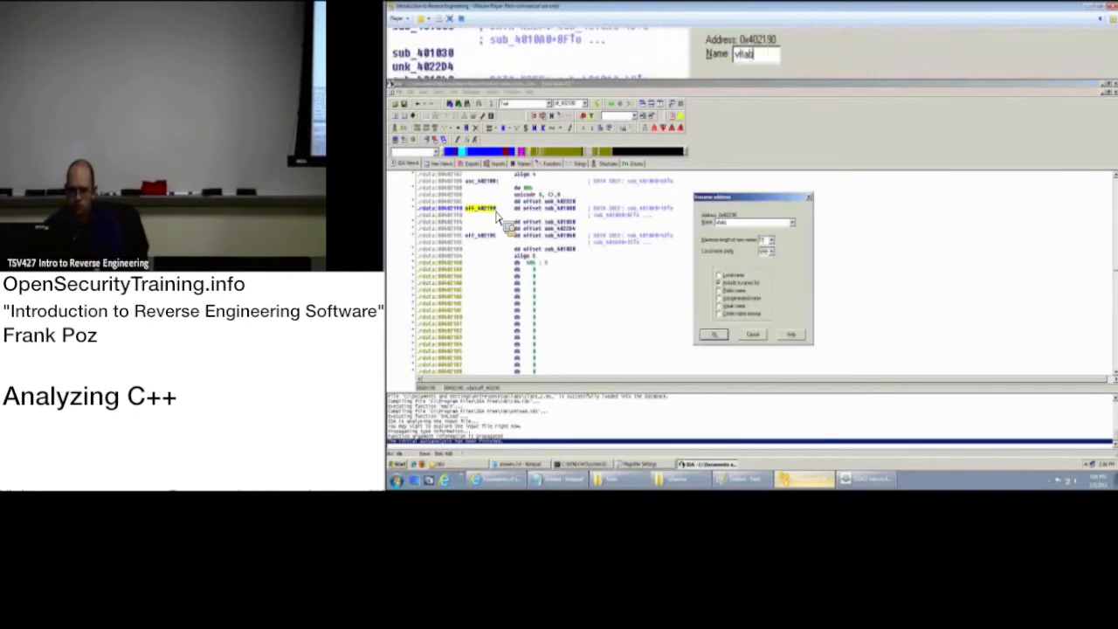
# Confirm the name vftable for the function-offset table at 402190 in .rdata.
pyautogui.click(713, 336)
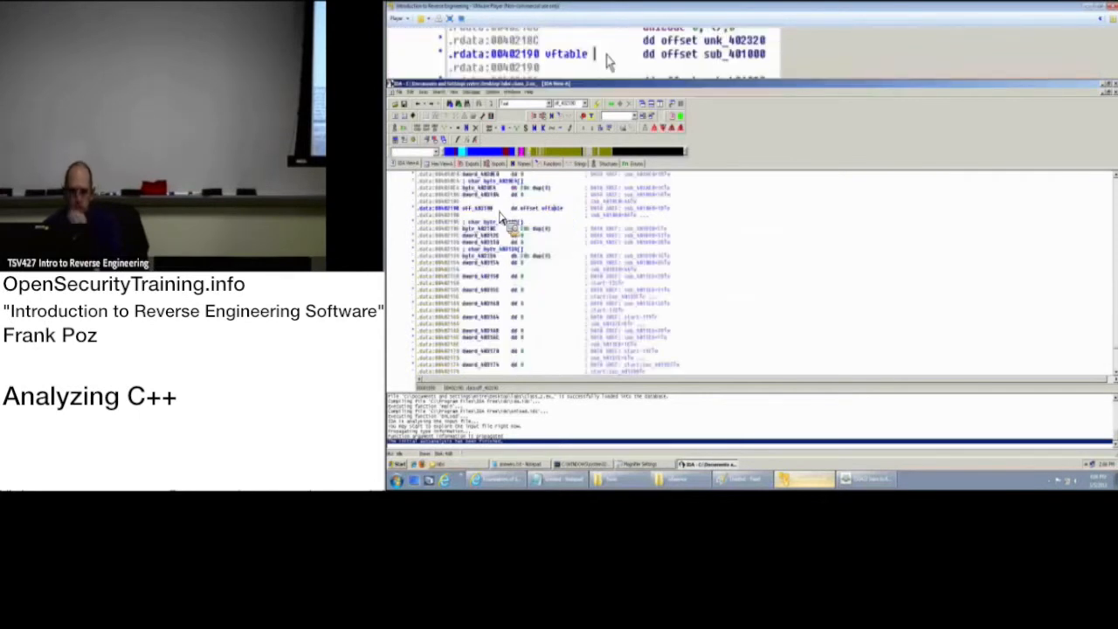